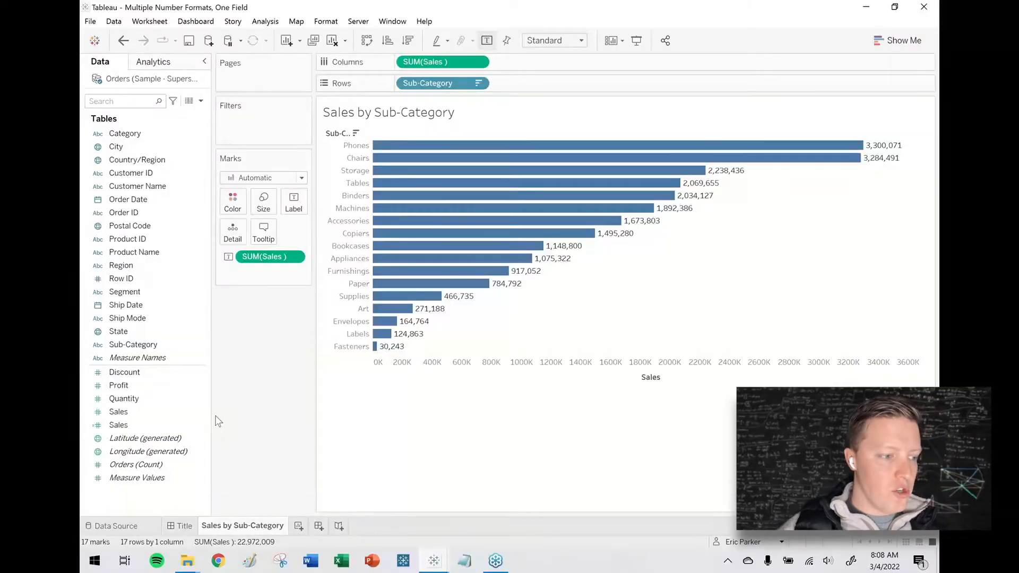
pyautogui.moveTo(434, 284)
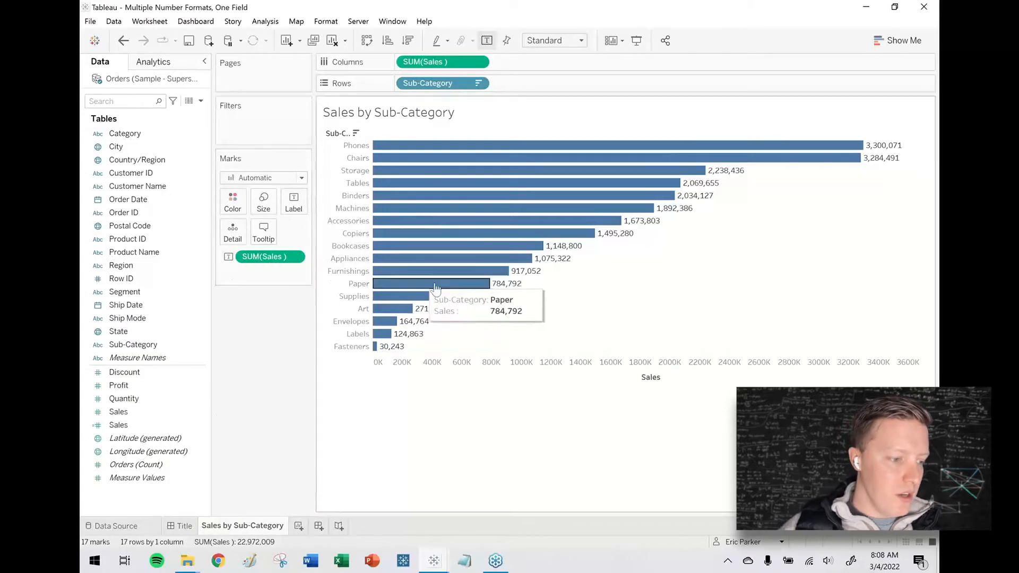
pyautogui.moveTo(246, 371)
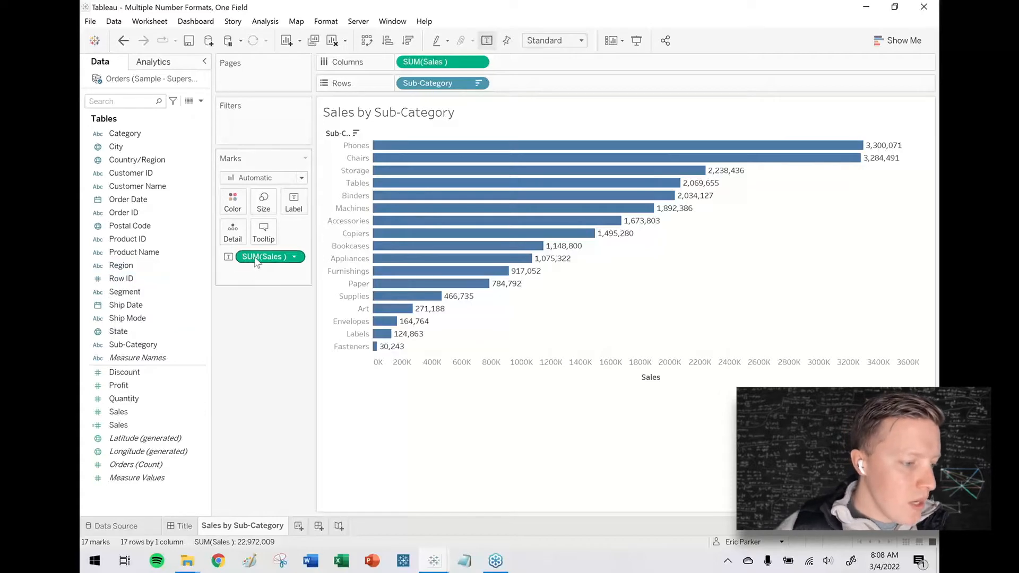
# Step: Set Sales' default number format to Currency (Custom), 1 decimal, display units Millions
pyautogui.click(117, 425)
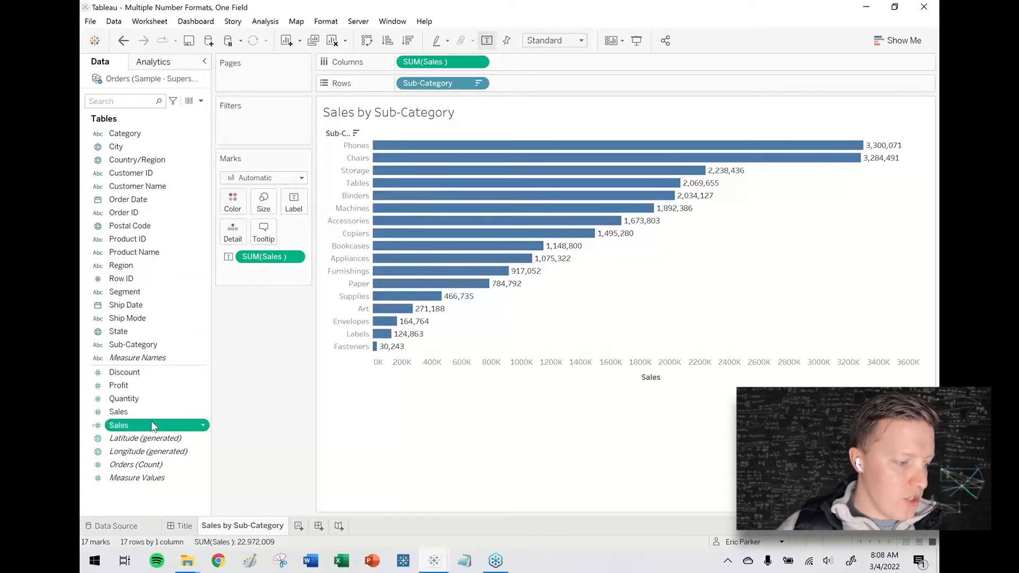
pyautogui.moveTo(205, 432)
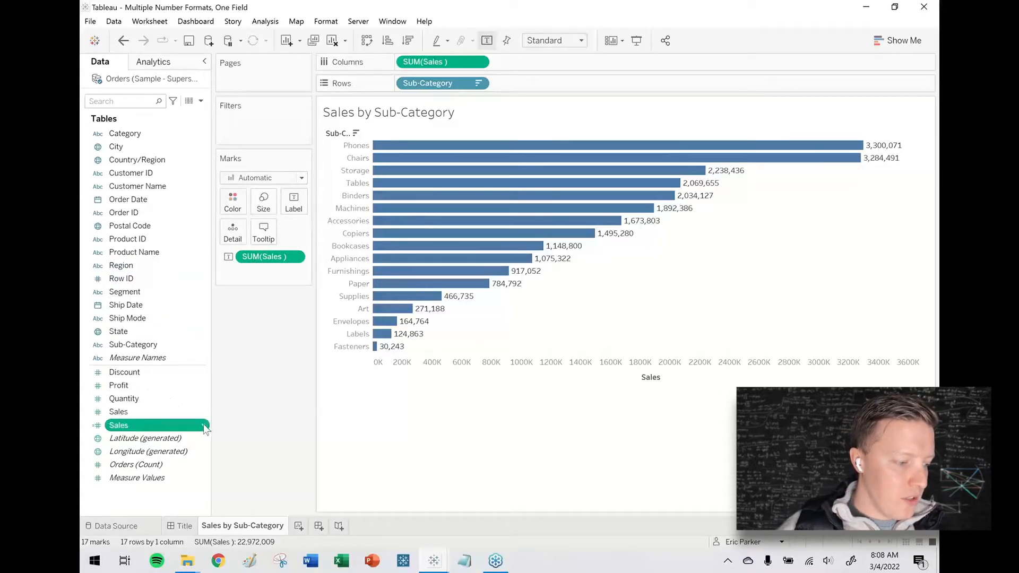
pyautogui.rightClick(118, 425)
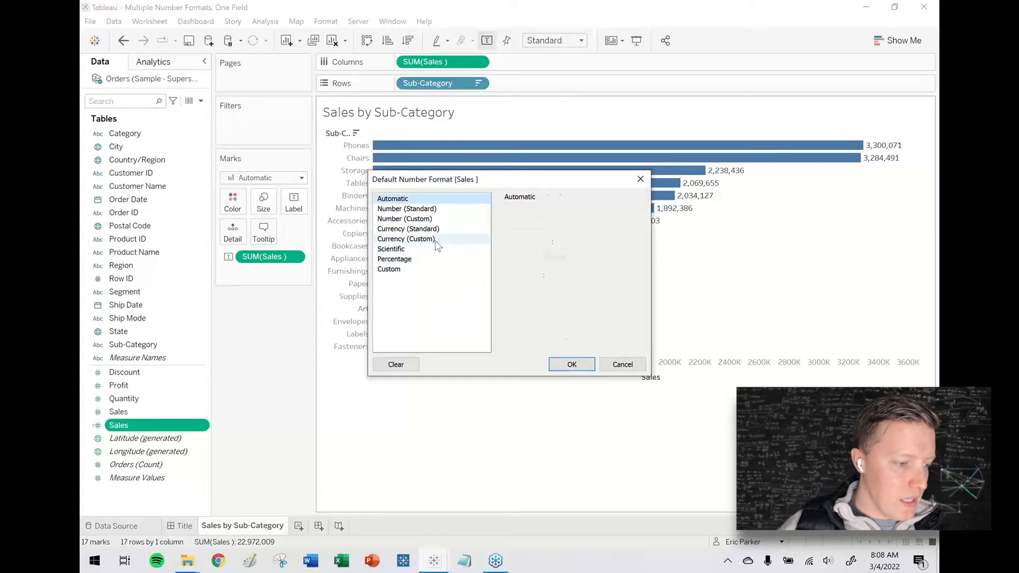
pyautogui.click(407, 239)
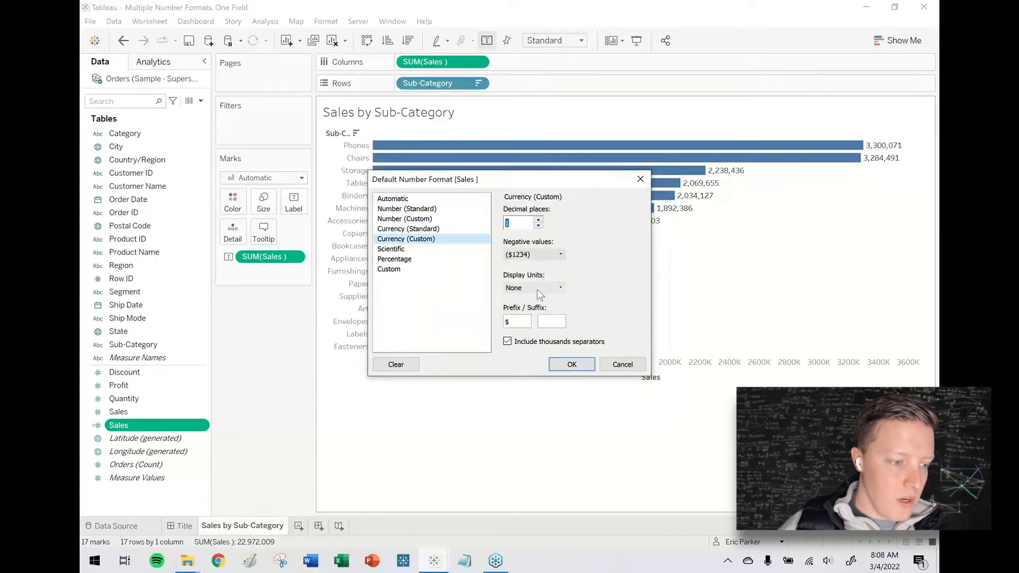
pyautogui.click(533, 288)
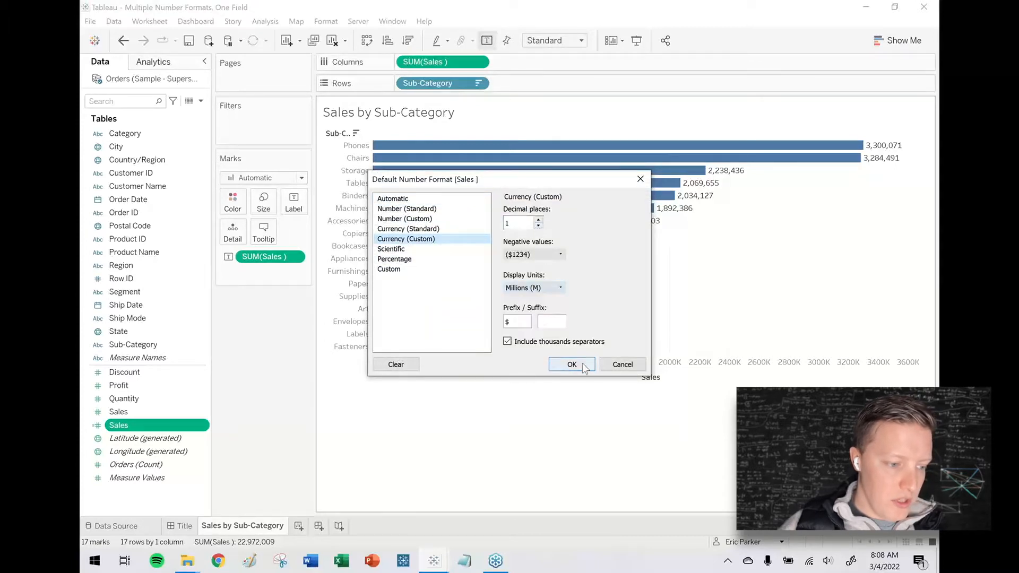
pyautogui.click(571, 364)
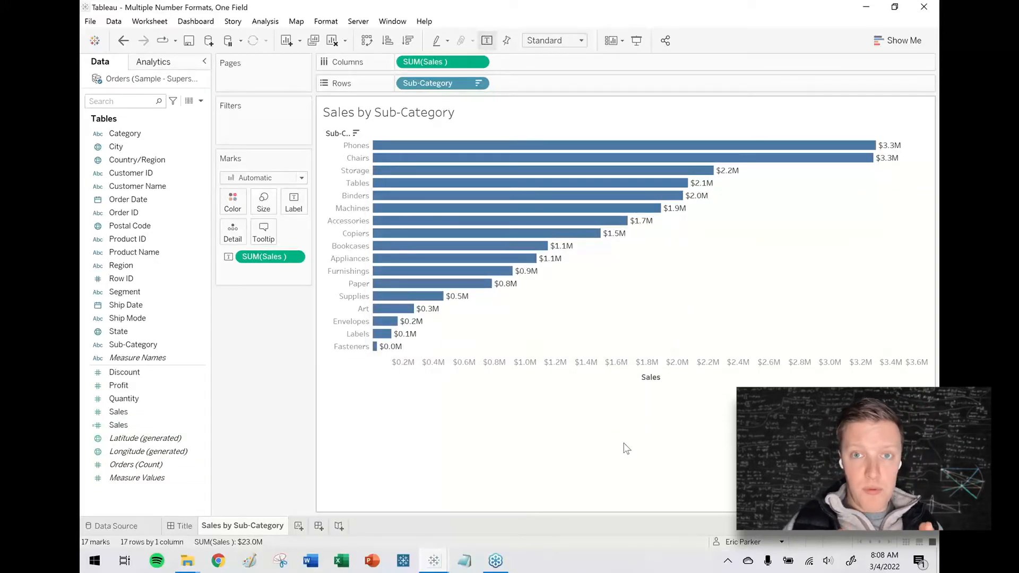
pyautogui.moveTo(817, 149)
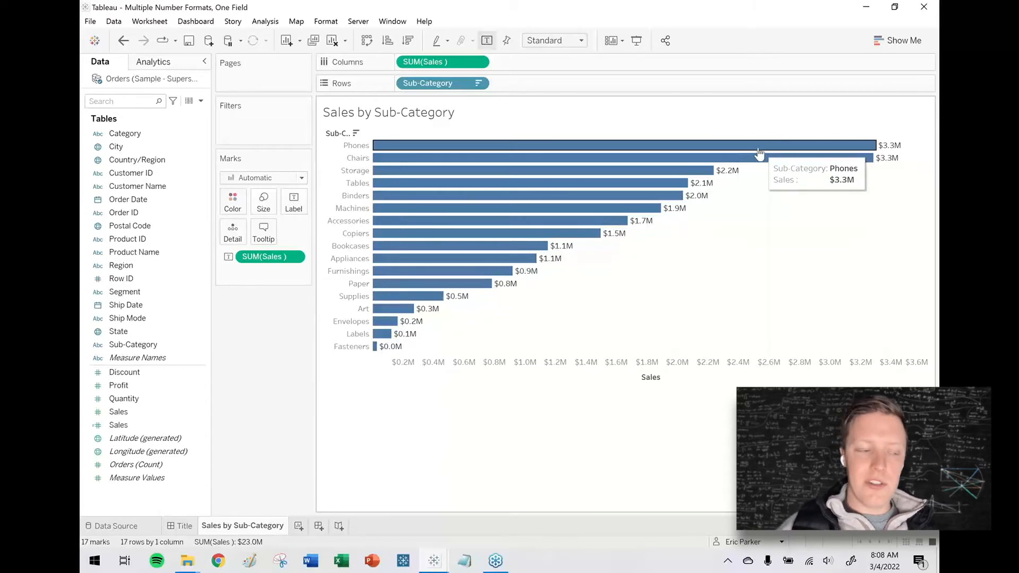
pyautogui.moveTo(241, 349)
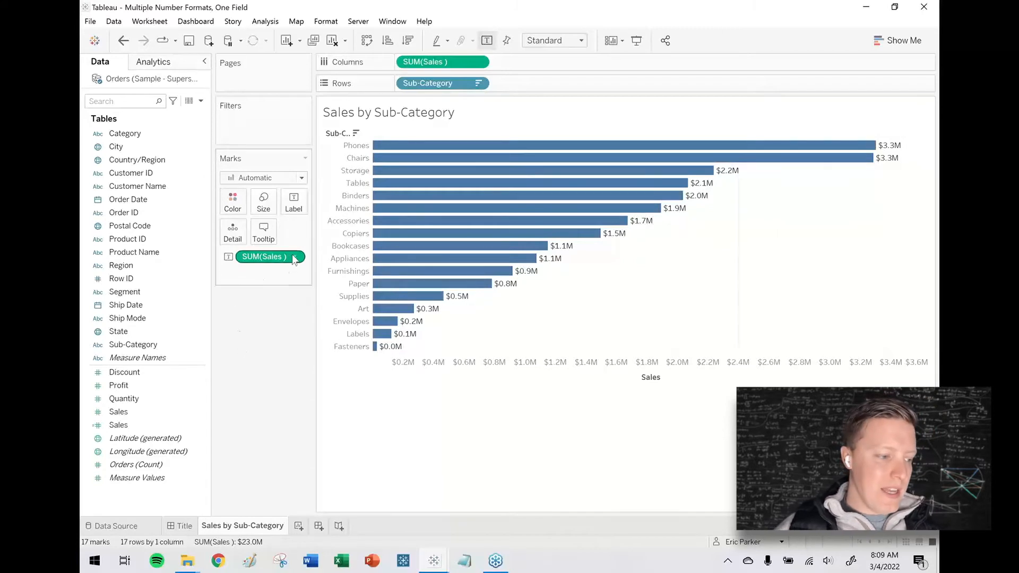
# Step: Duplicate the Sales measure to create a Sales (copy) field
pyautogui.rightClick(267, 256)
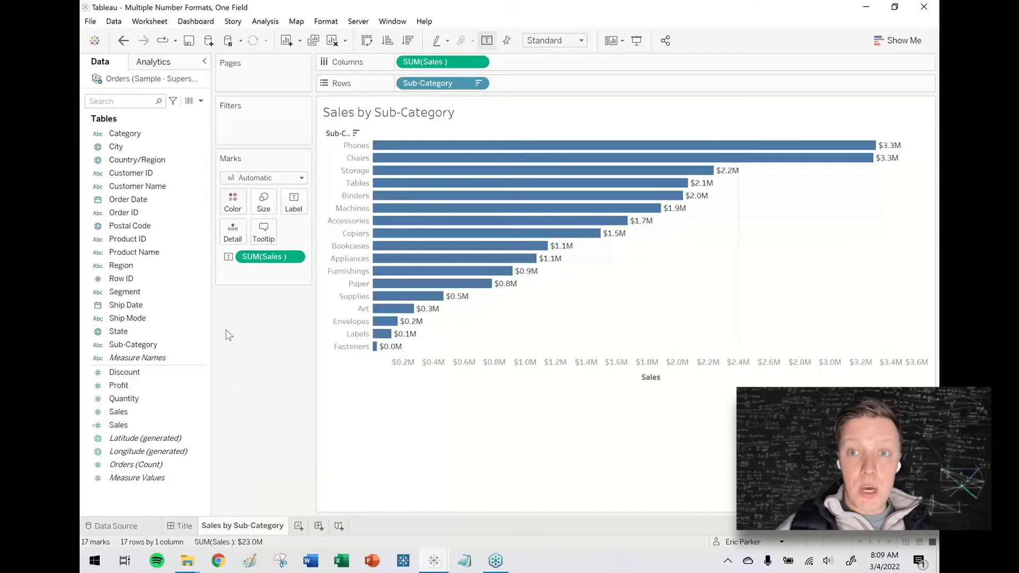
pyautogui.click(118, 412)
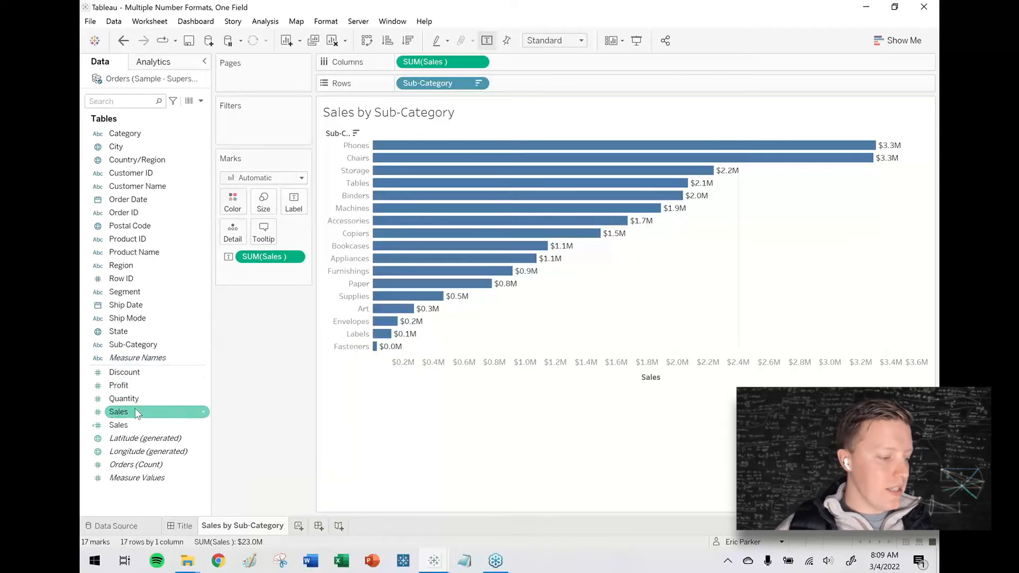
pyautogui.rightClick(118, 412)
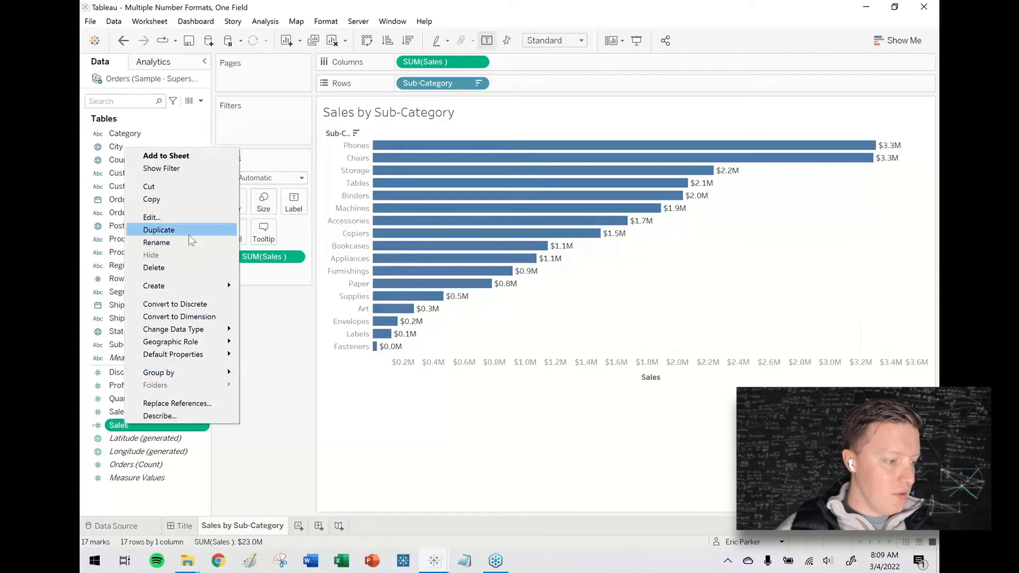
pyautogui.click(159, 229)
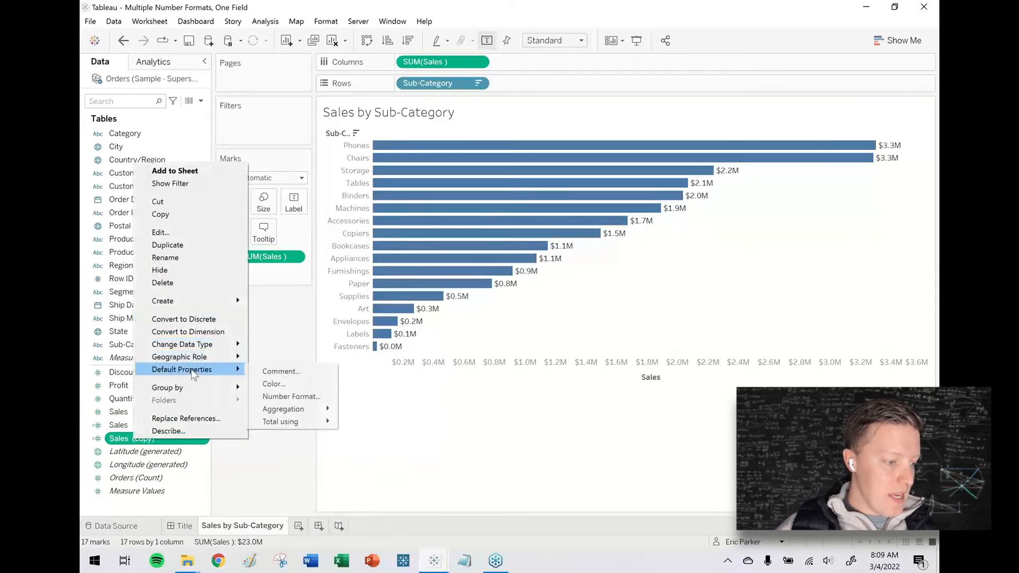
# Step: Set Sales (copy)'s default number format to currency, 2 decimals, display units None
pyautogui.click(291, 395)
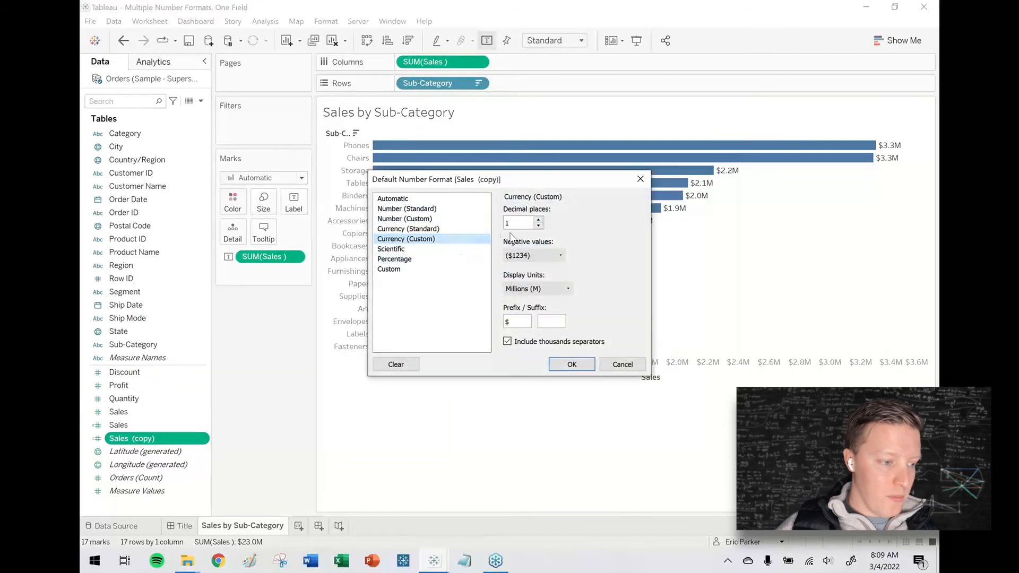
pyautogui.write('2')
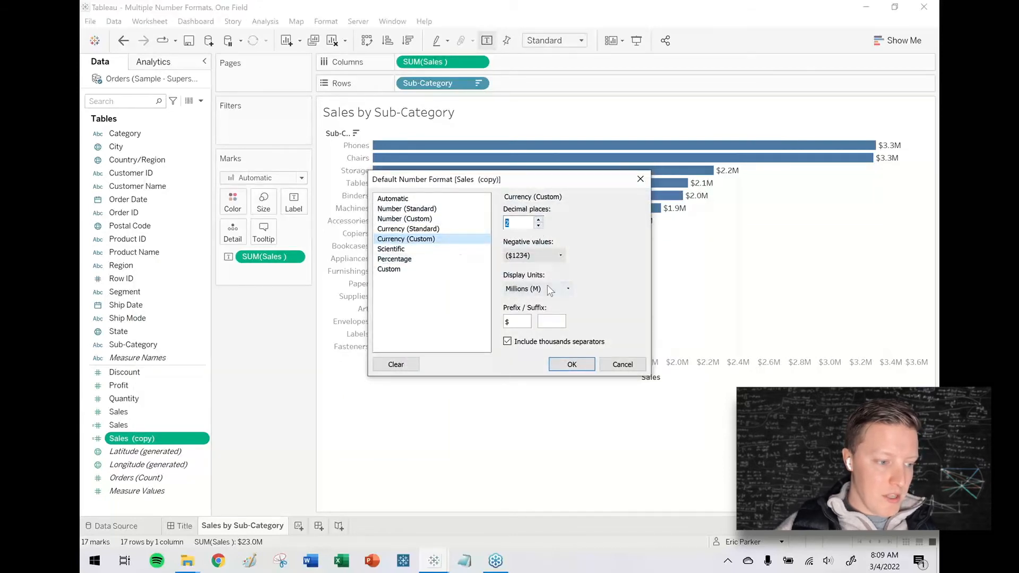
pyautogui.click(566, 289)
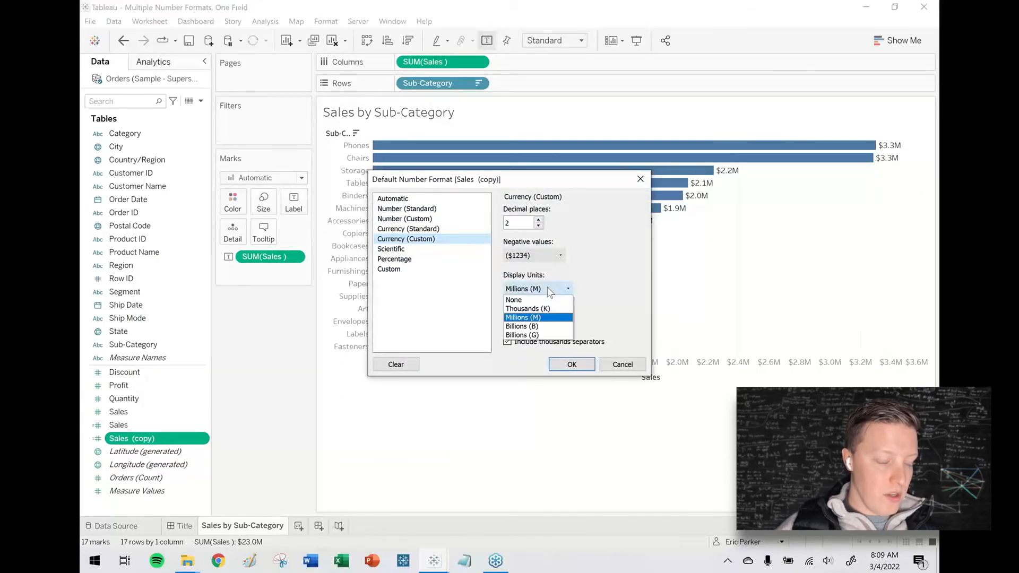
pyautogui.click(512, 300)
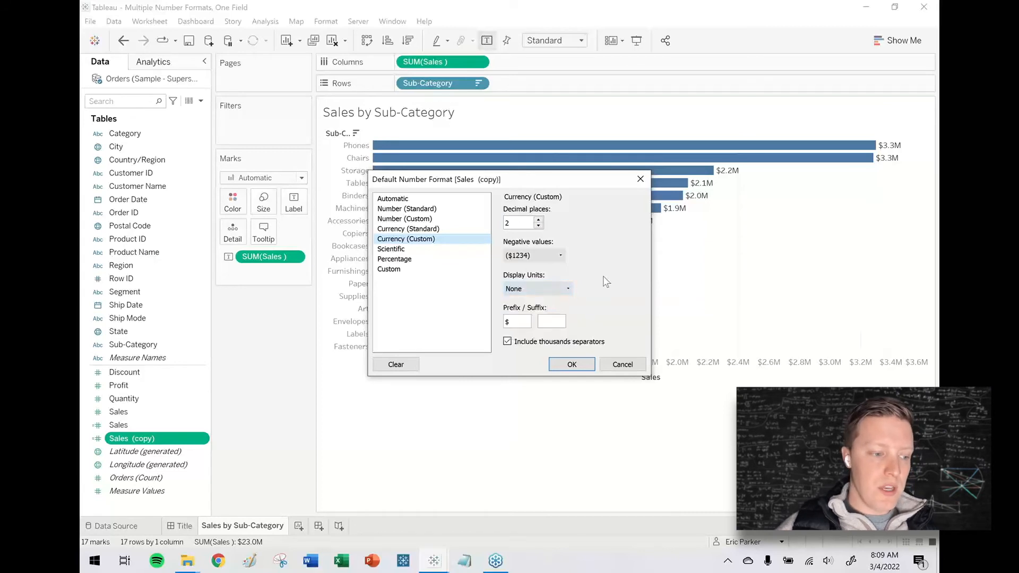
pyautogui.click(571, 364)
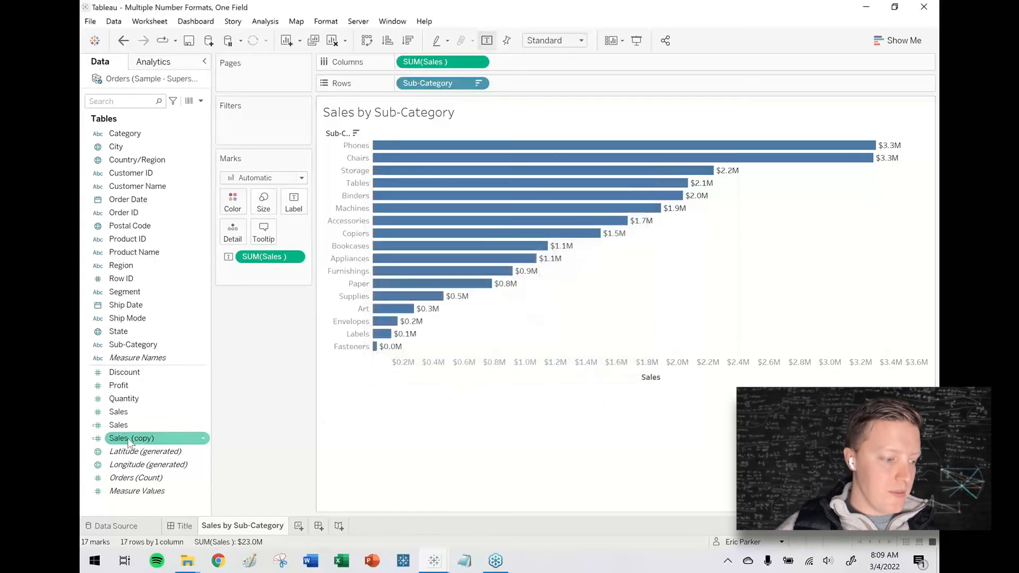
# Step: Add Sales (copy) to the Tooltip card so bars show the exact dollar-and-cents figure
pyautogui.moveTo(131, 438); pyautogui.dragTo(285, 231)
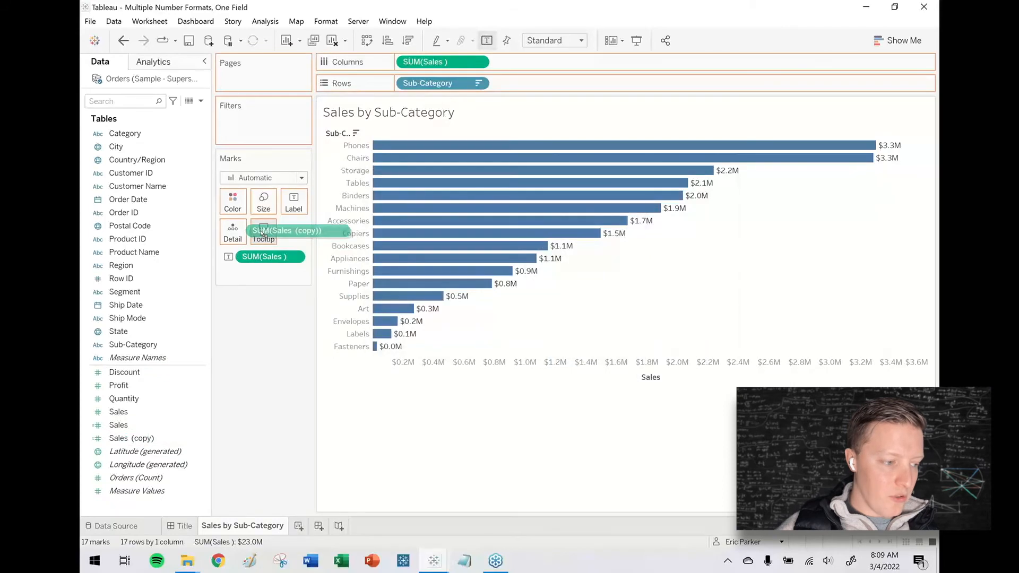
pyautogui.moveTo(286, 230); pyautogui.dragTo(263, 256)
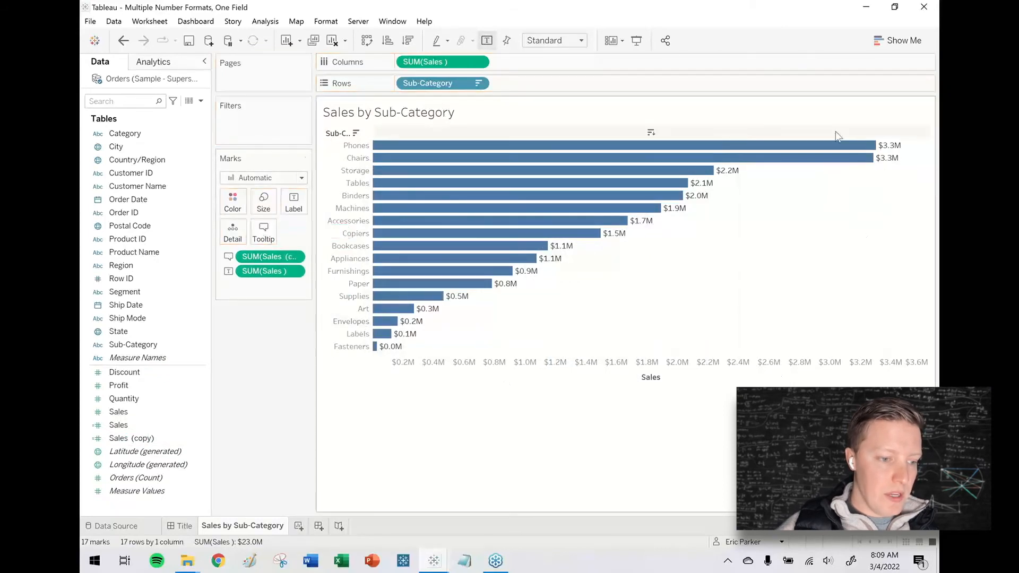
pyautogui.moveTo(760, 145)
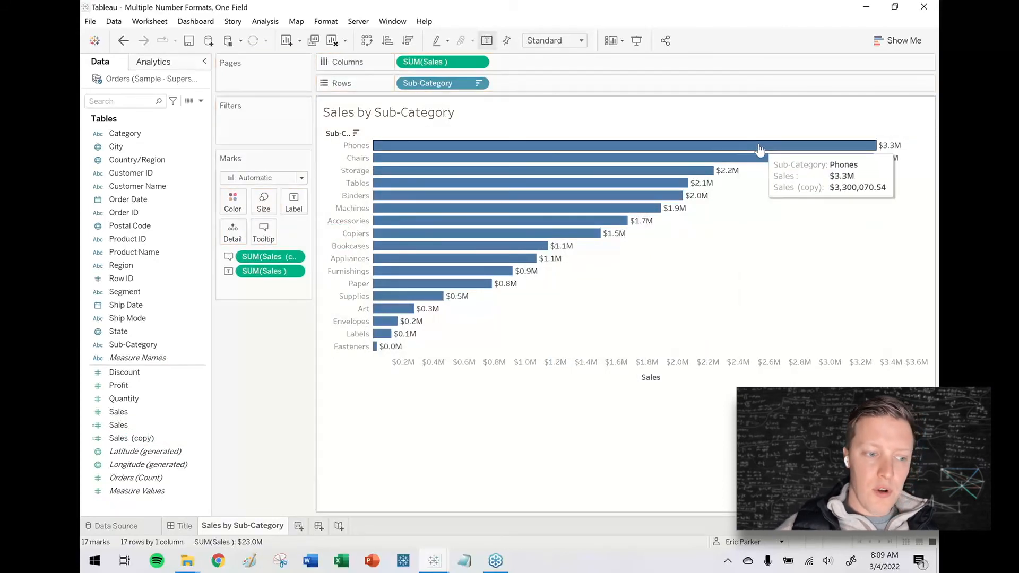